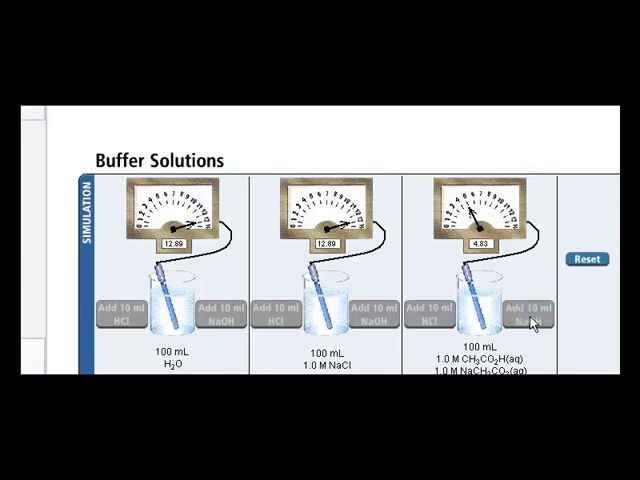
{"action": "mouse_move", "coordinate": [280, 340]}
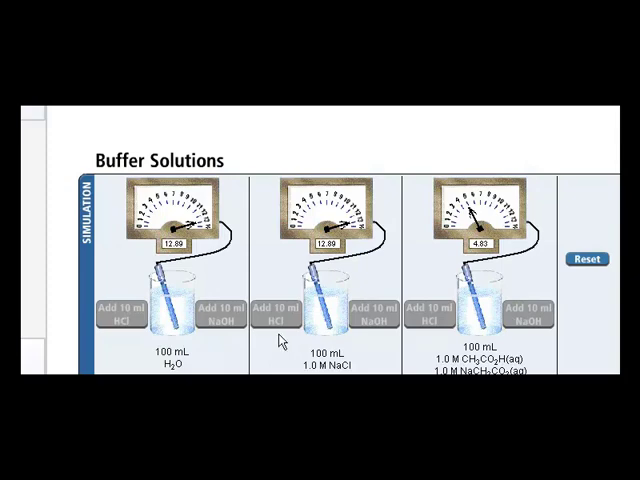
{"action": "mouse_move", "coordinate": [524, 288]}
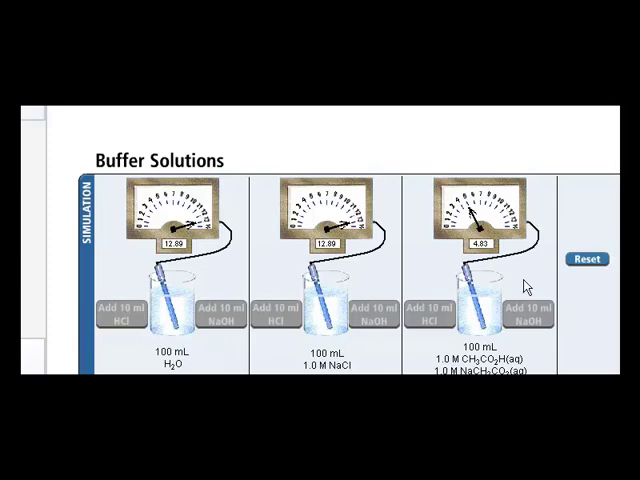
{"action": "mouse_move", "coordinate": [416, 304]}
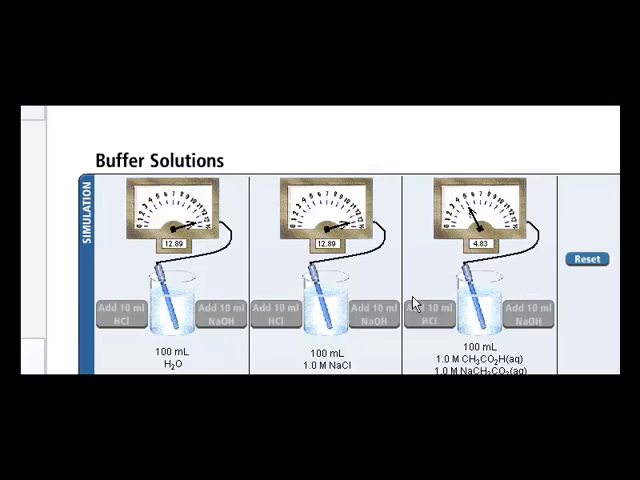